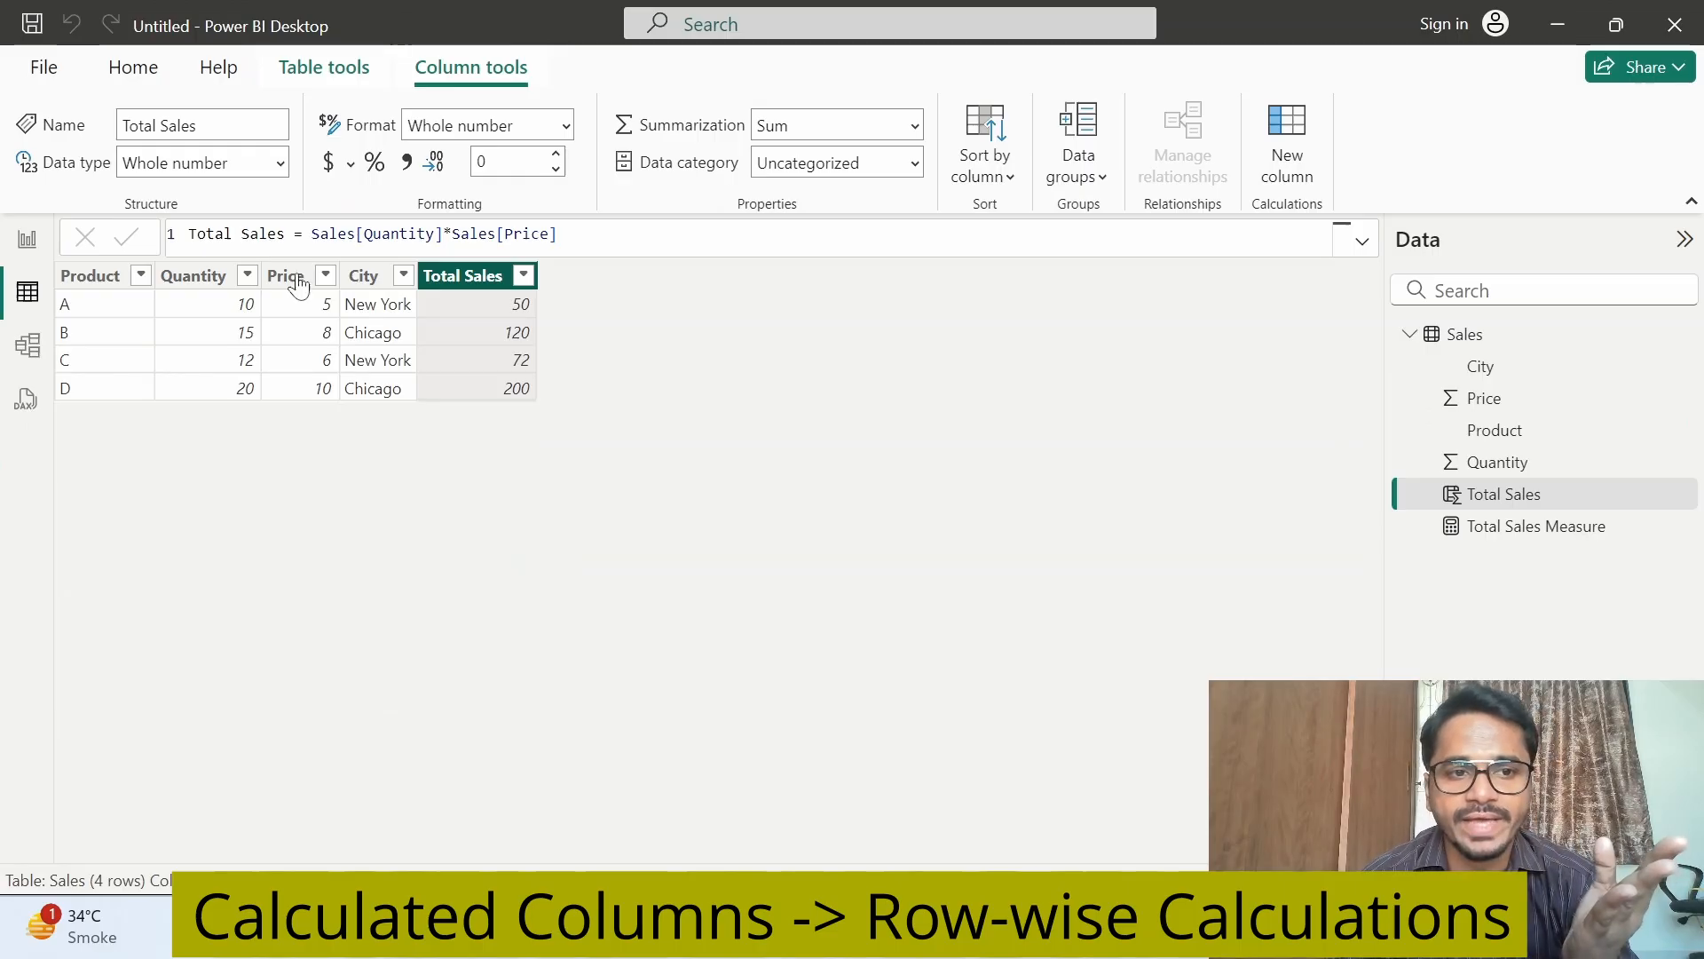
Tick all four products A–D in the Product slicer so the pie by City shows 320 and 122.
click(288, 275)
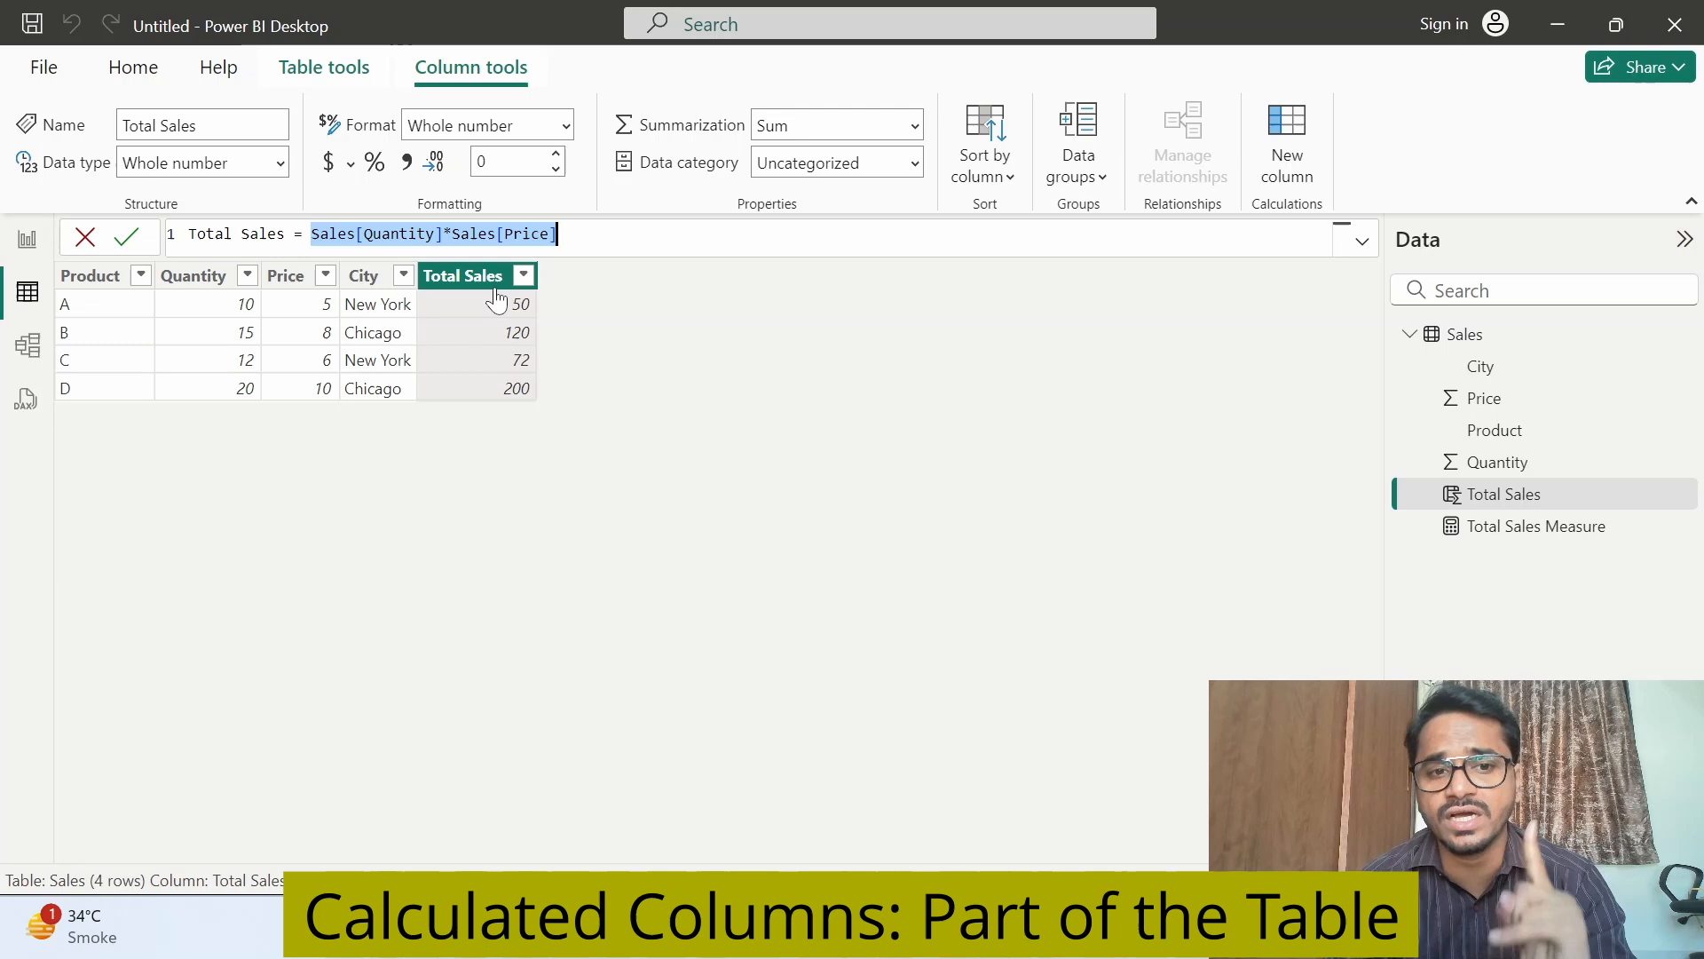
mouse_move(497, 293)
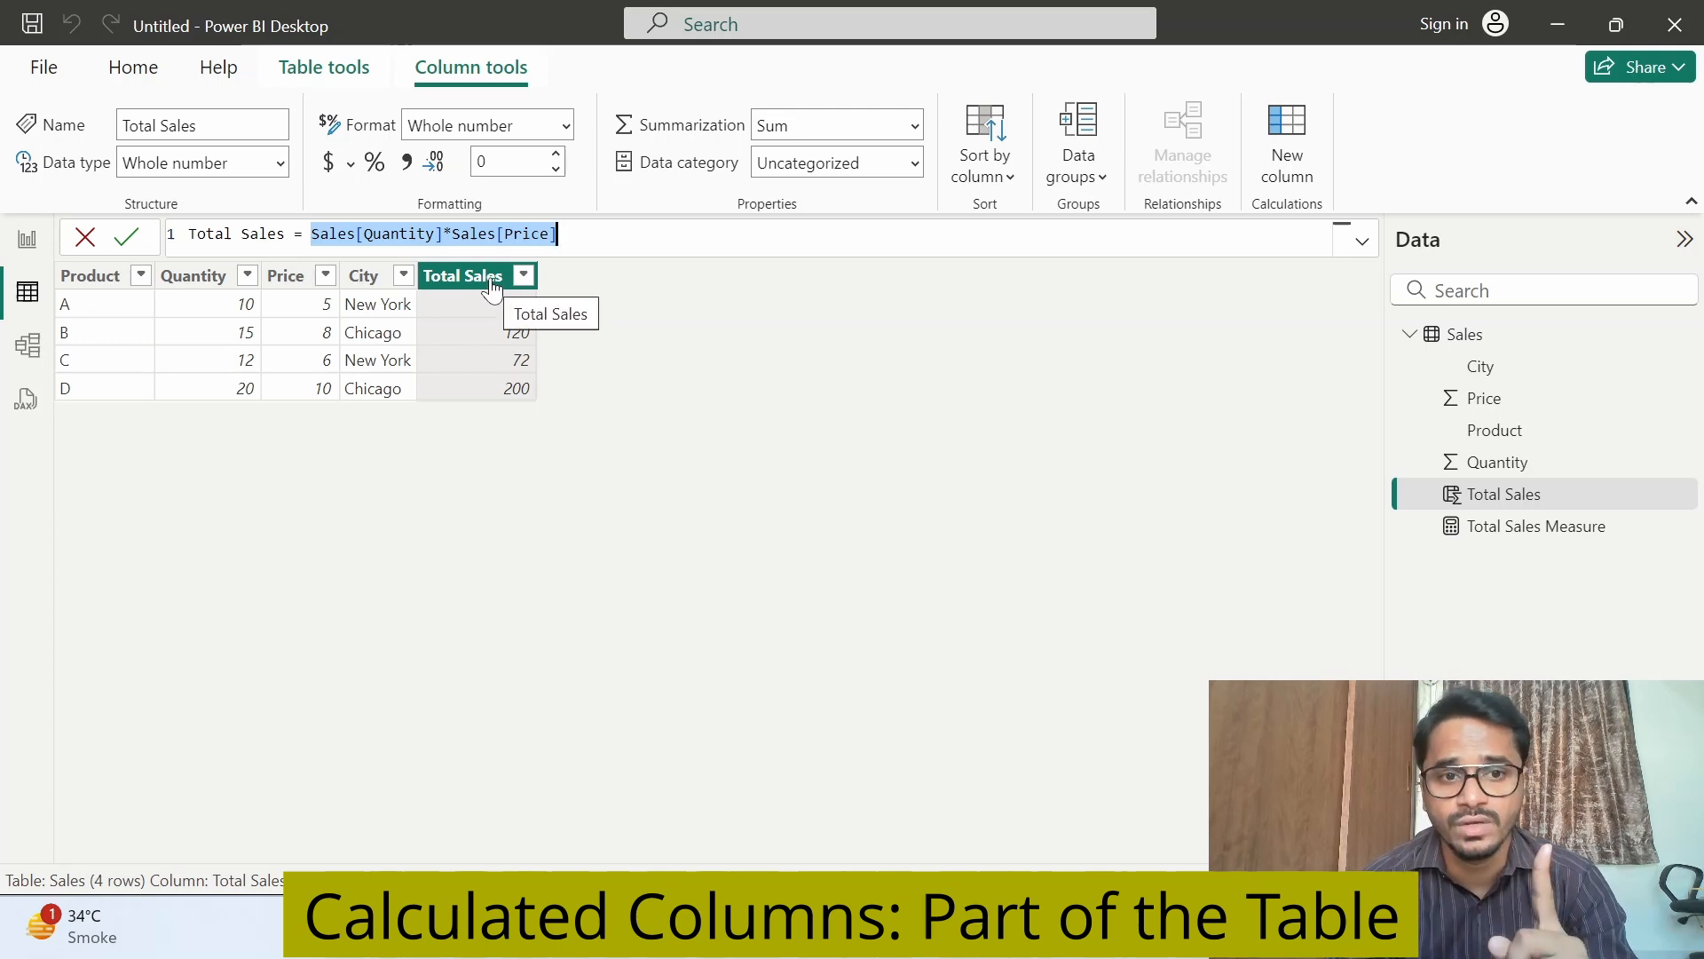
mouse_move(515, 547)
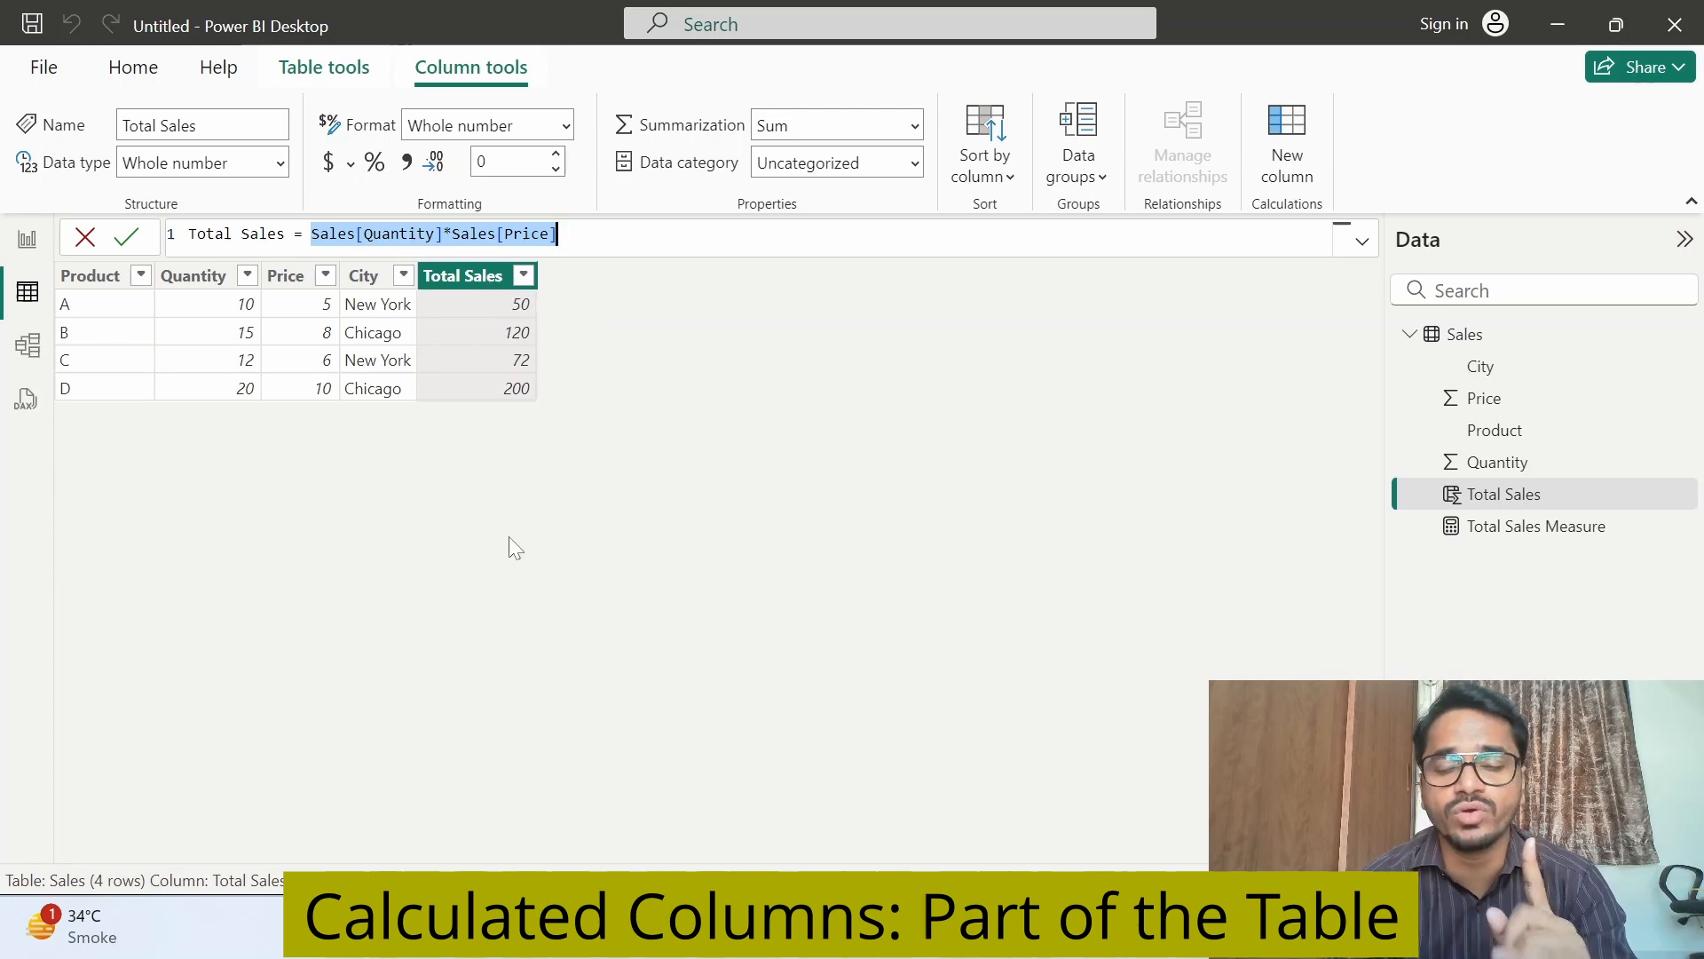
mouse_move(495, 332)
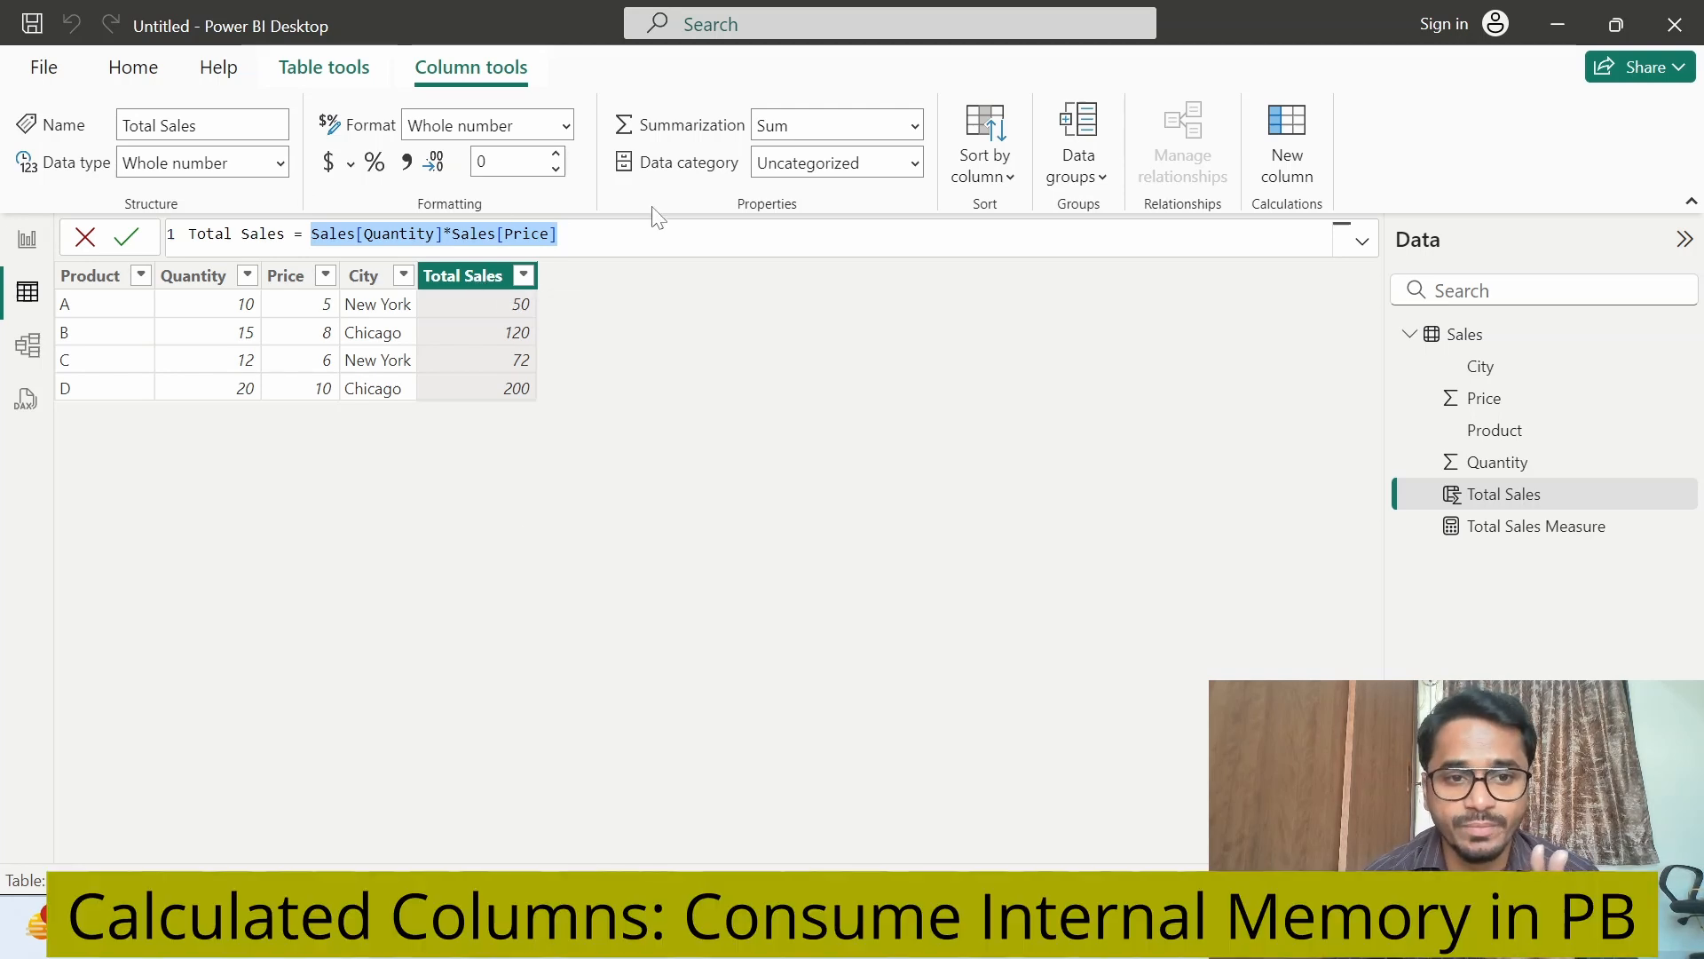
mouse_move(527, 324)
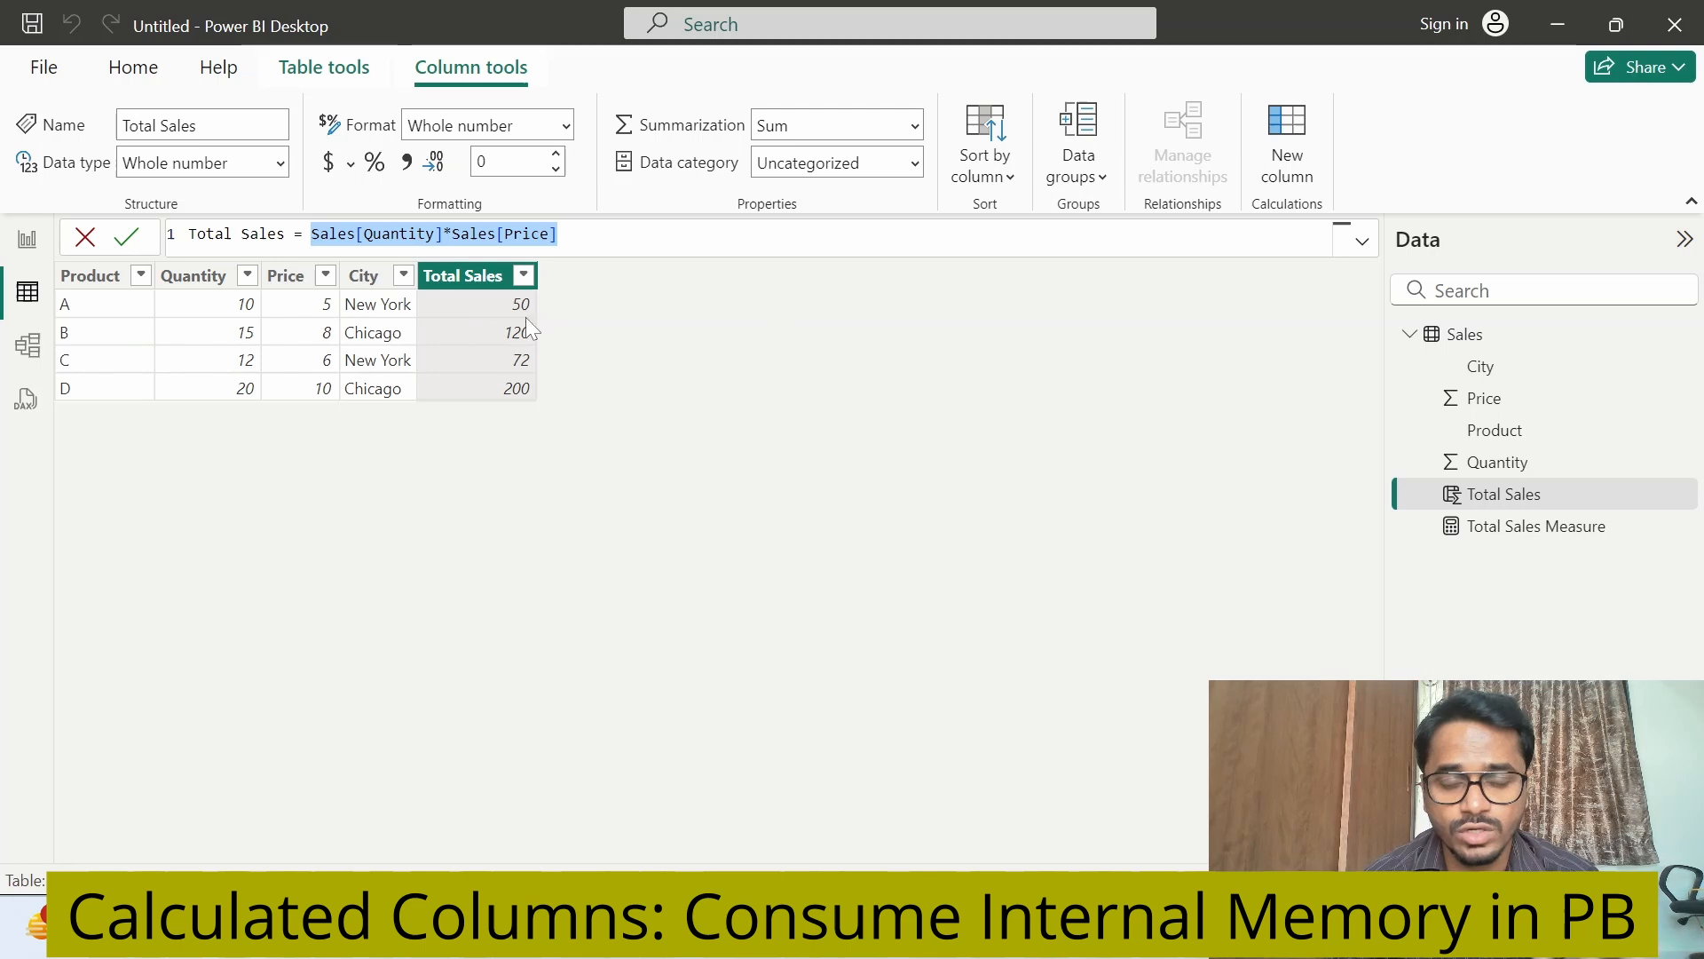
mouse_move(419, 447)
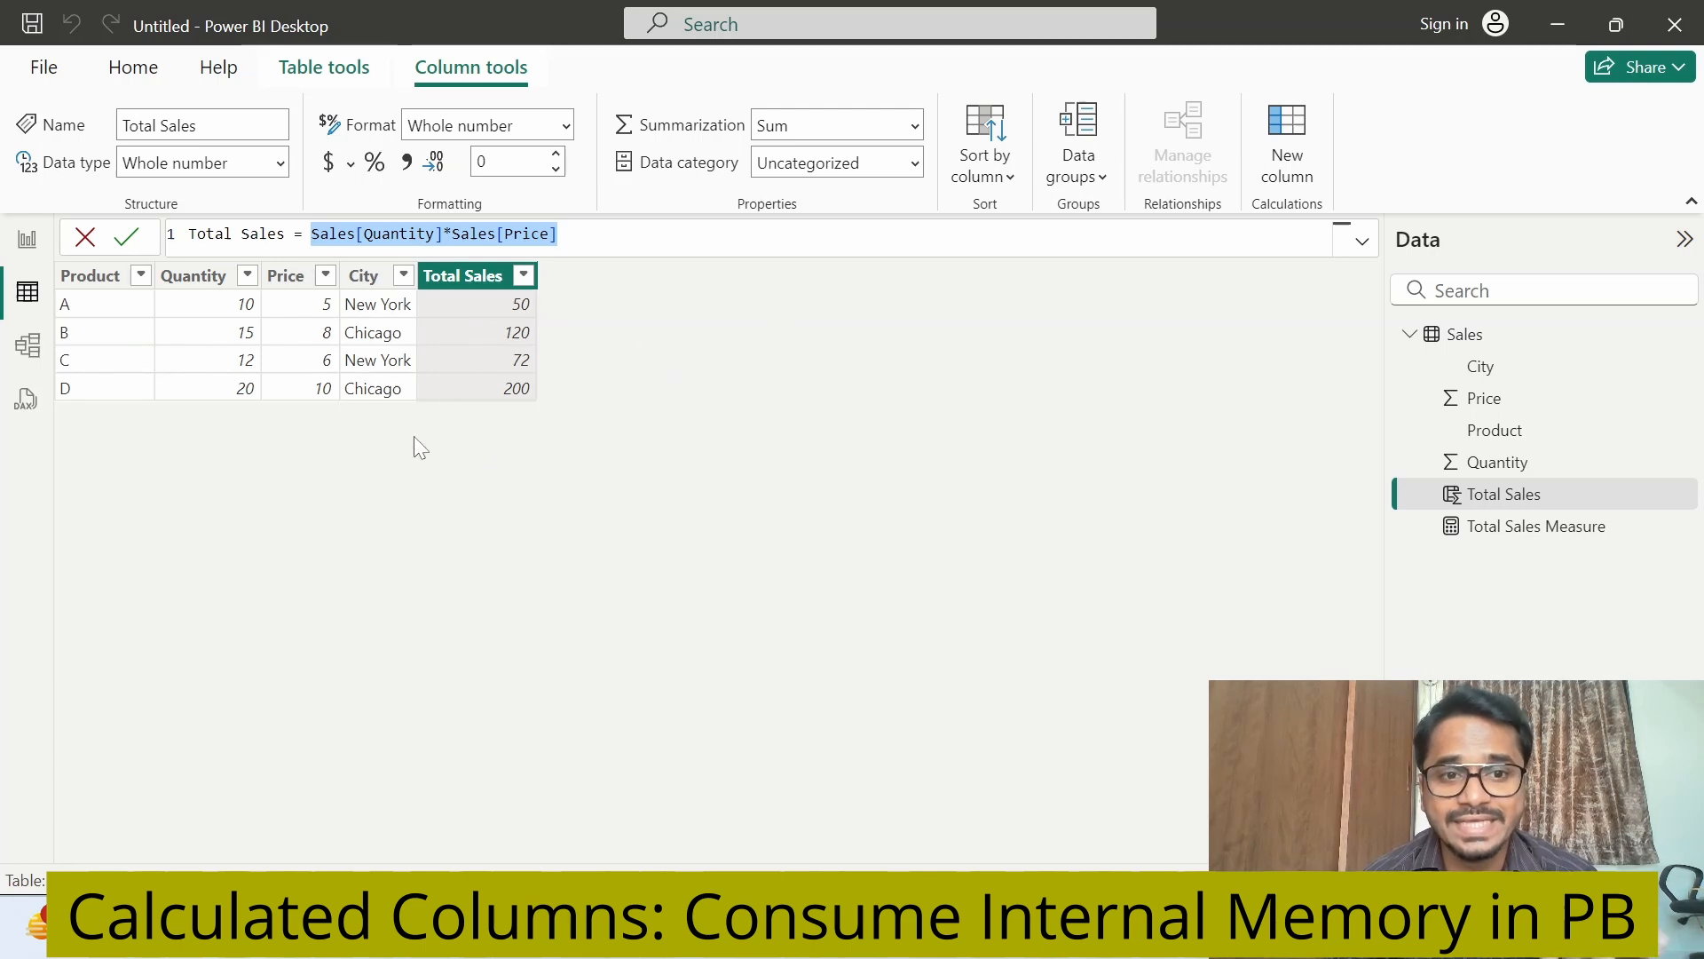
mouse_move(476, 416)
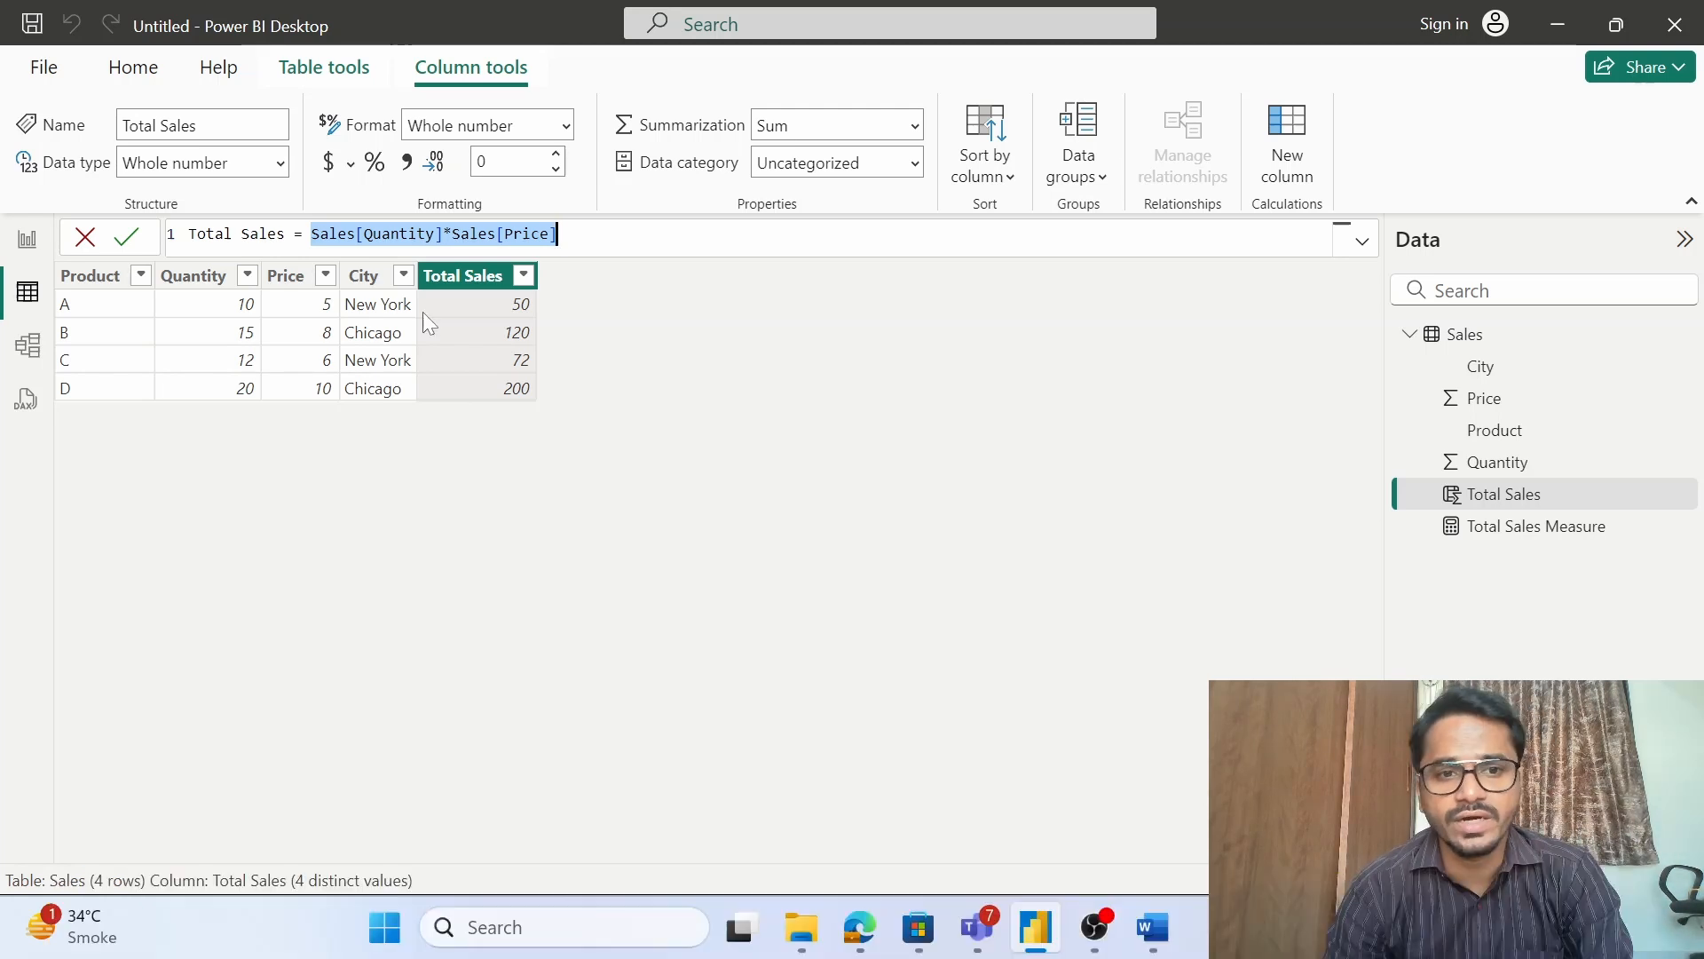
mouse_move(404, 324)
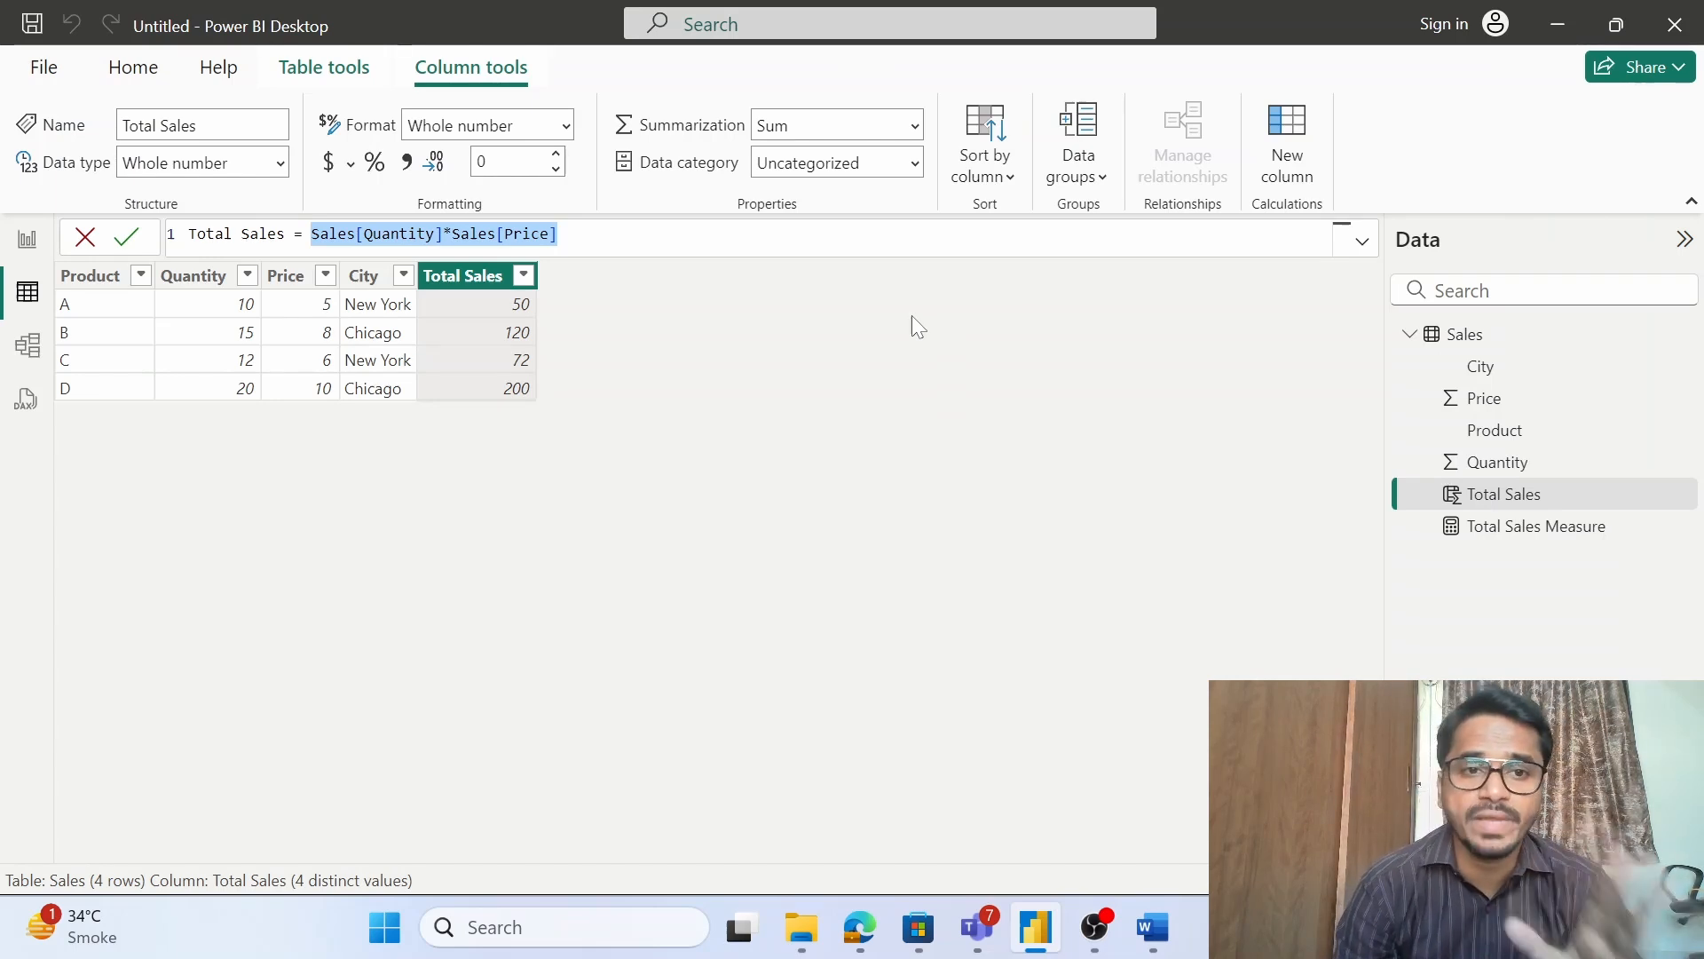
mouse_move(728, 309)
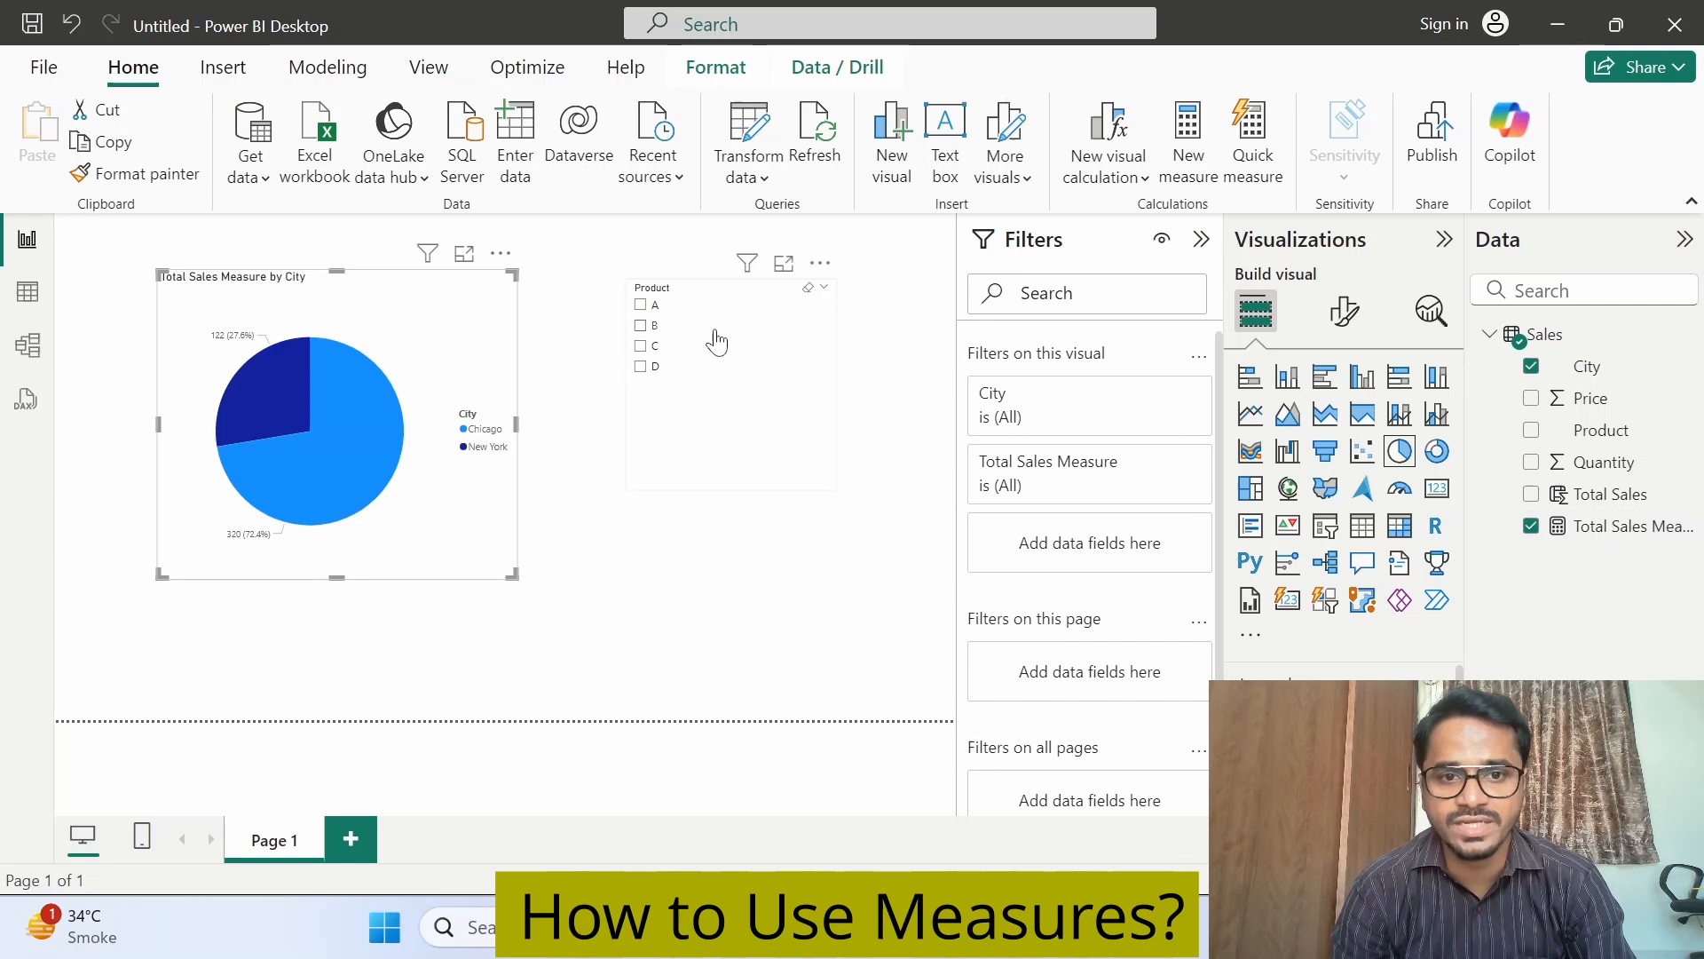
click(639, 325)
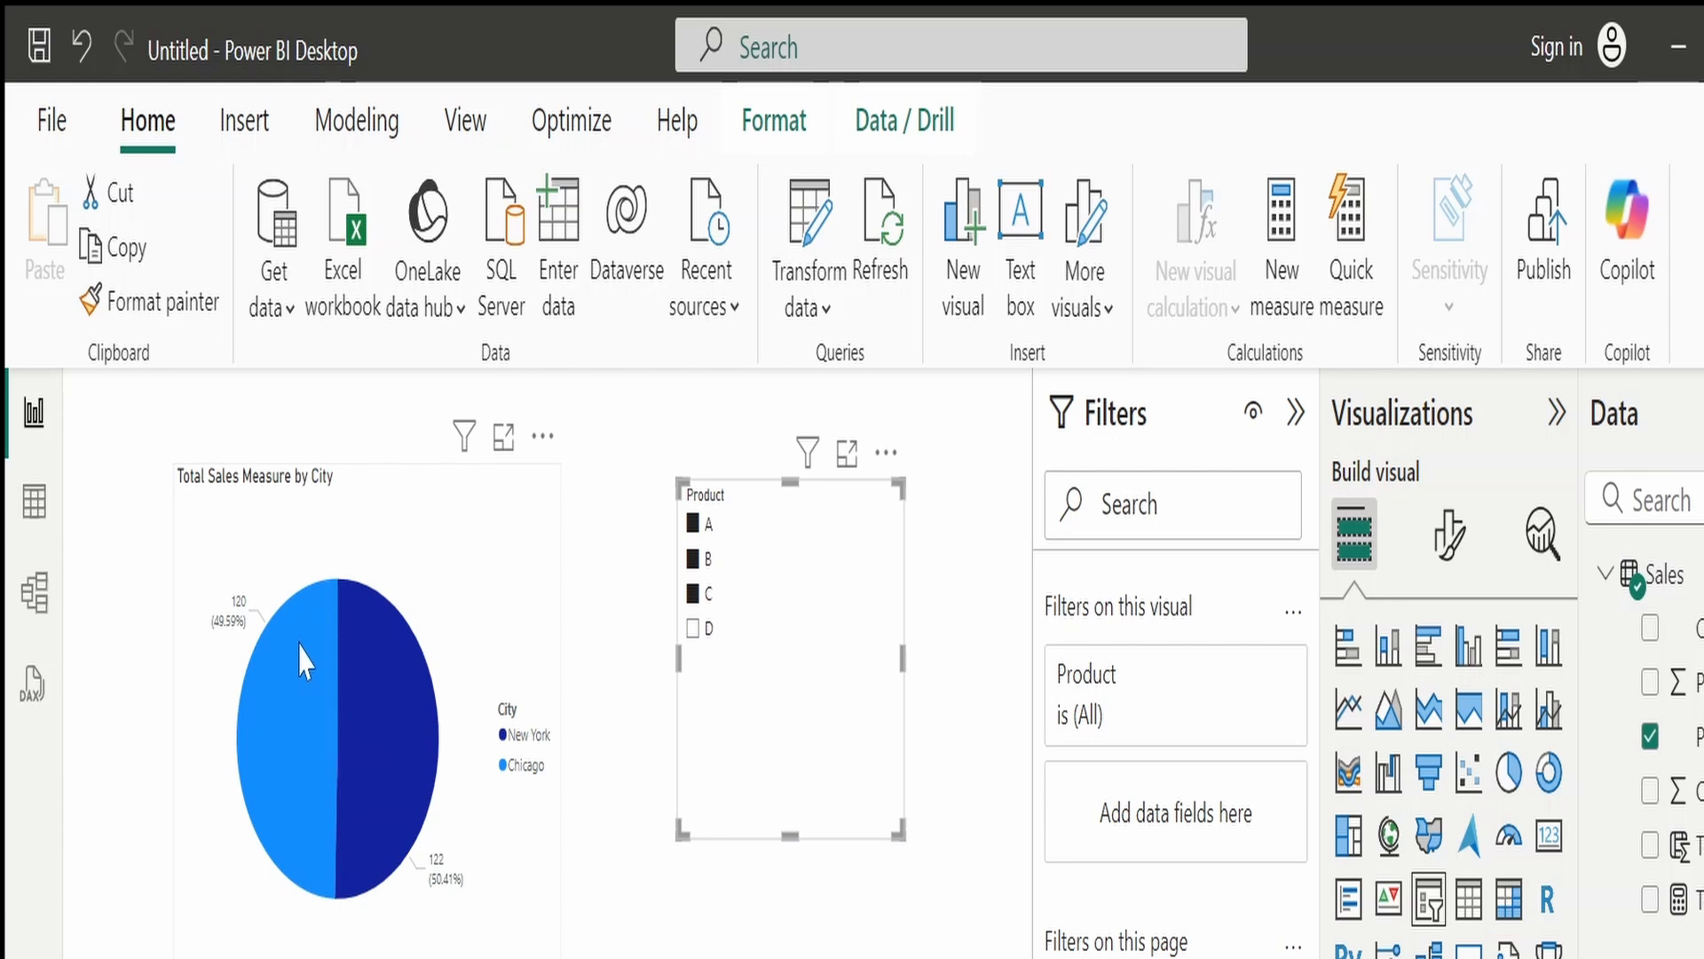
mouse_move(32, 502)
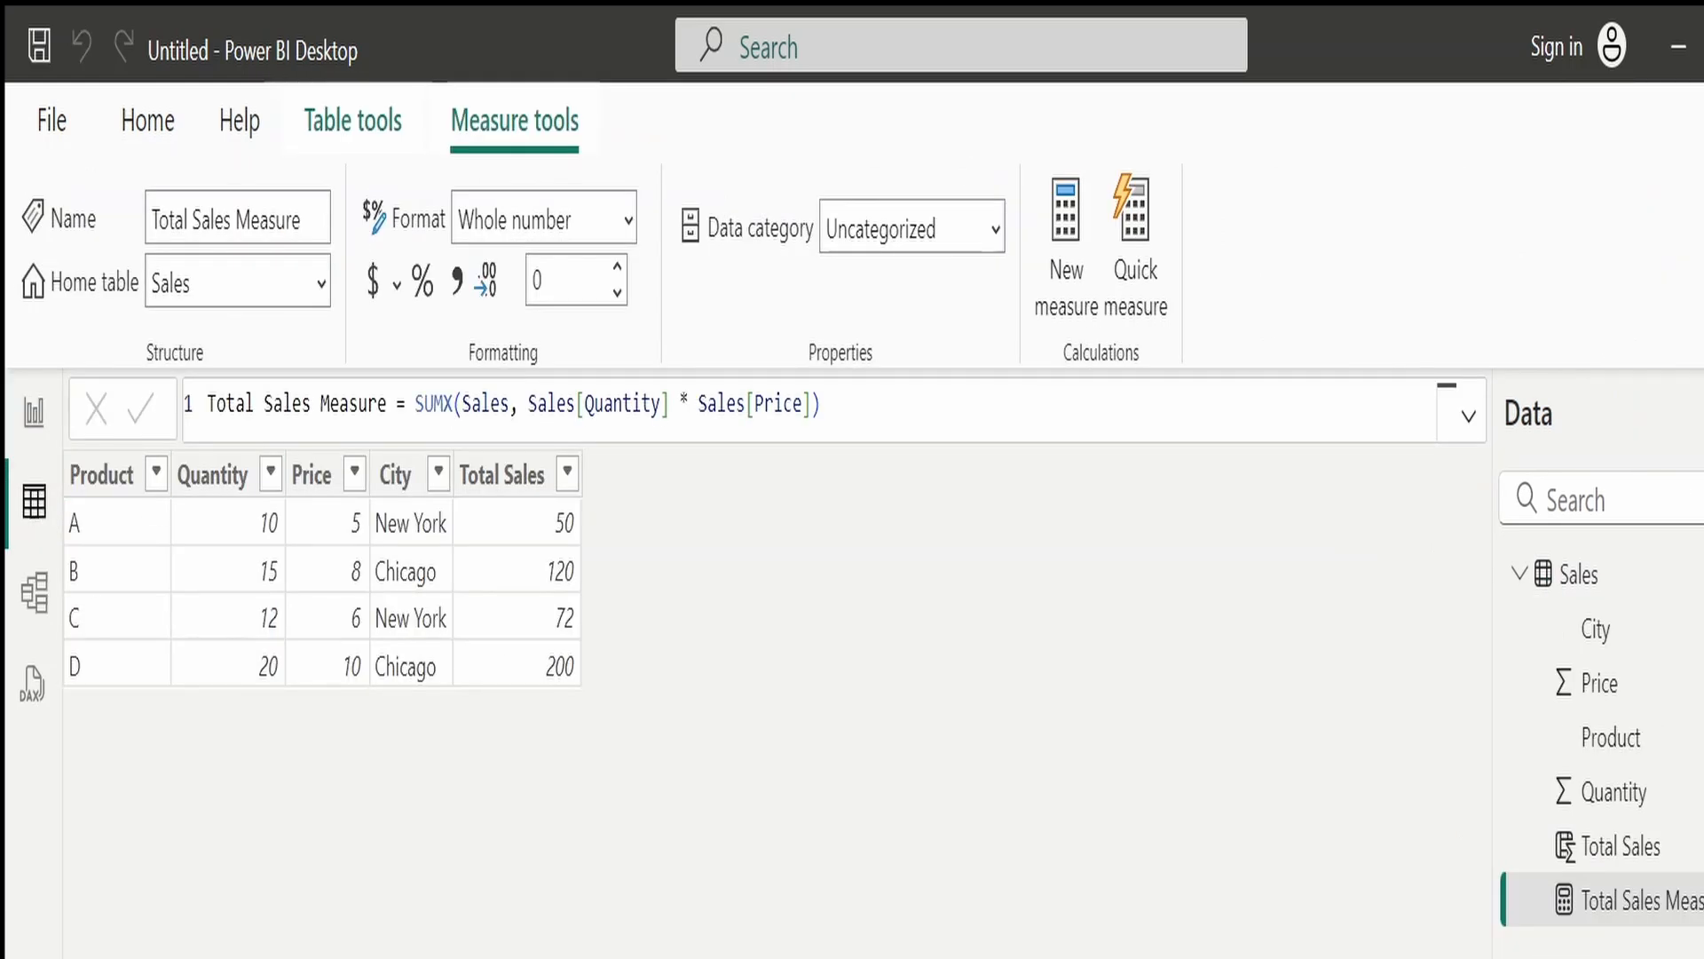
click(32, 421)
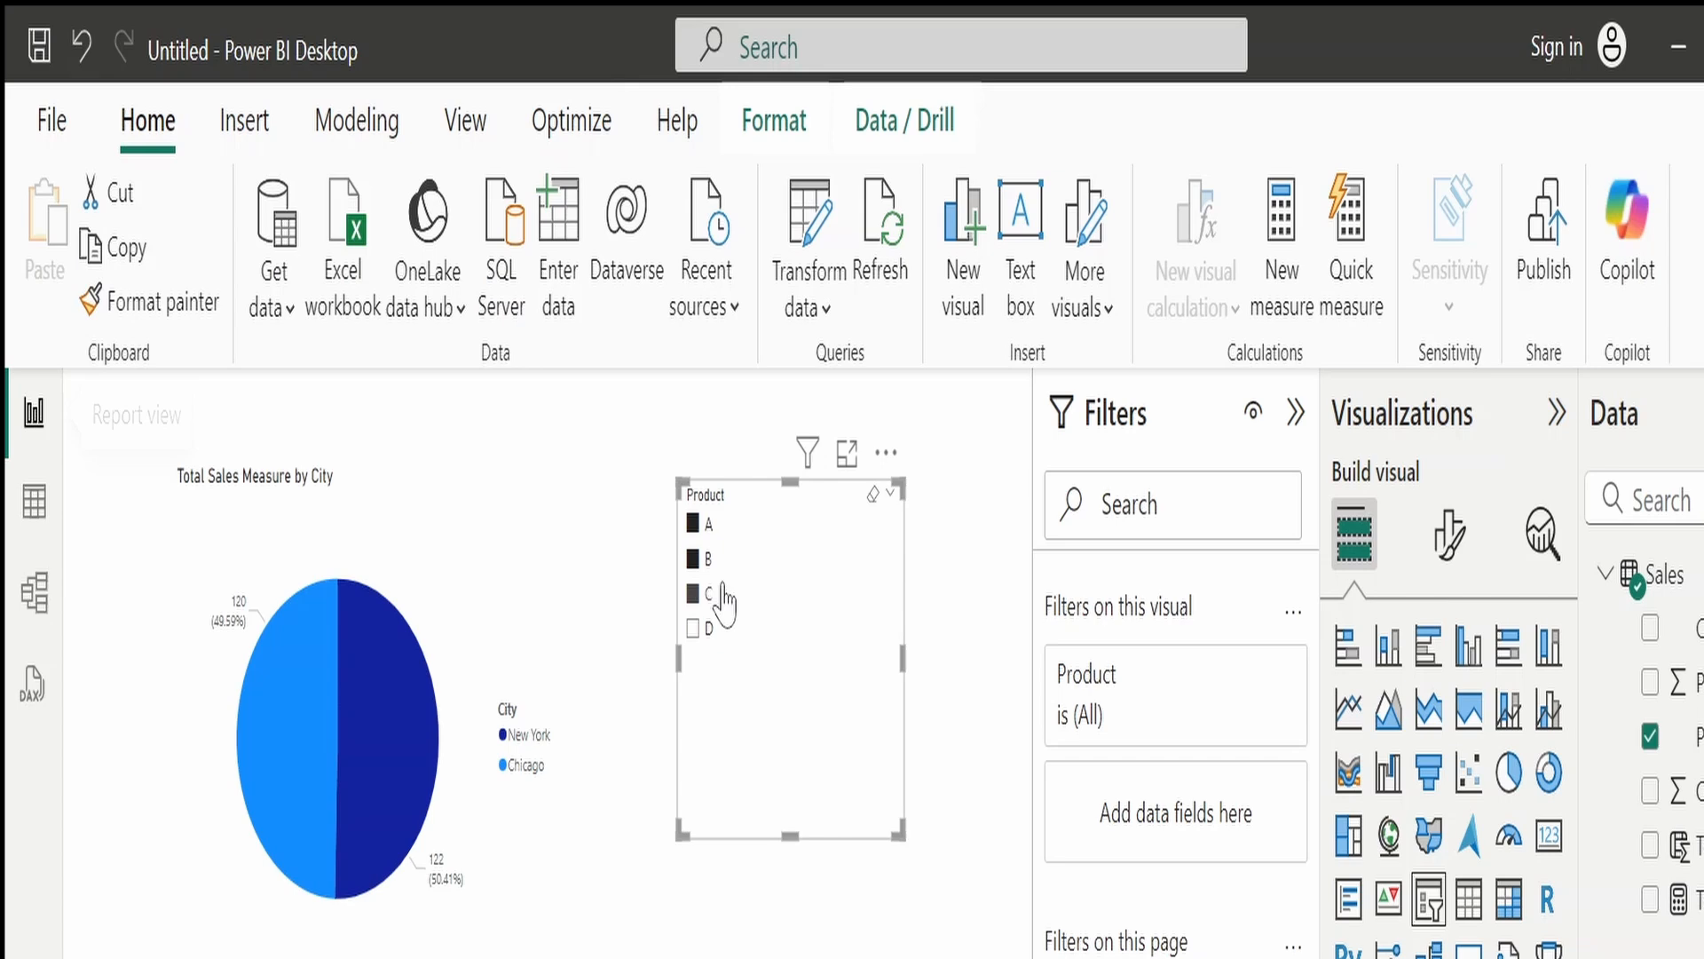
click(692, 628)
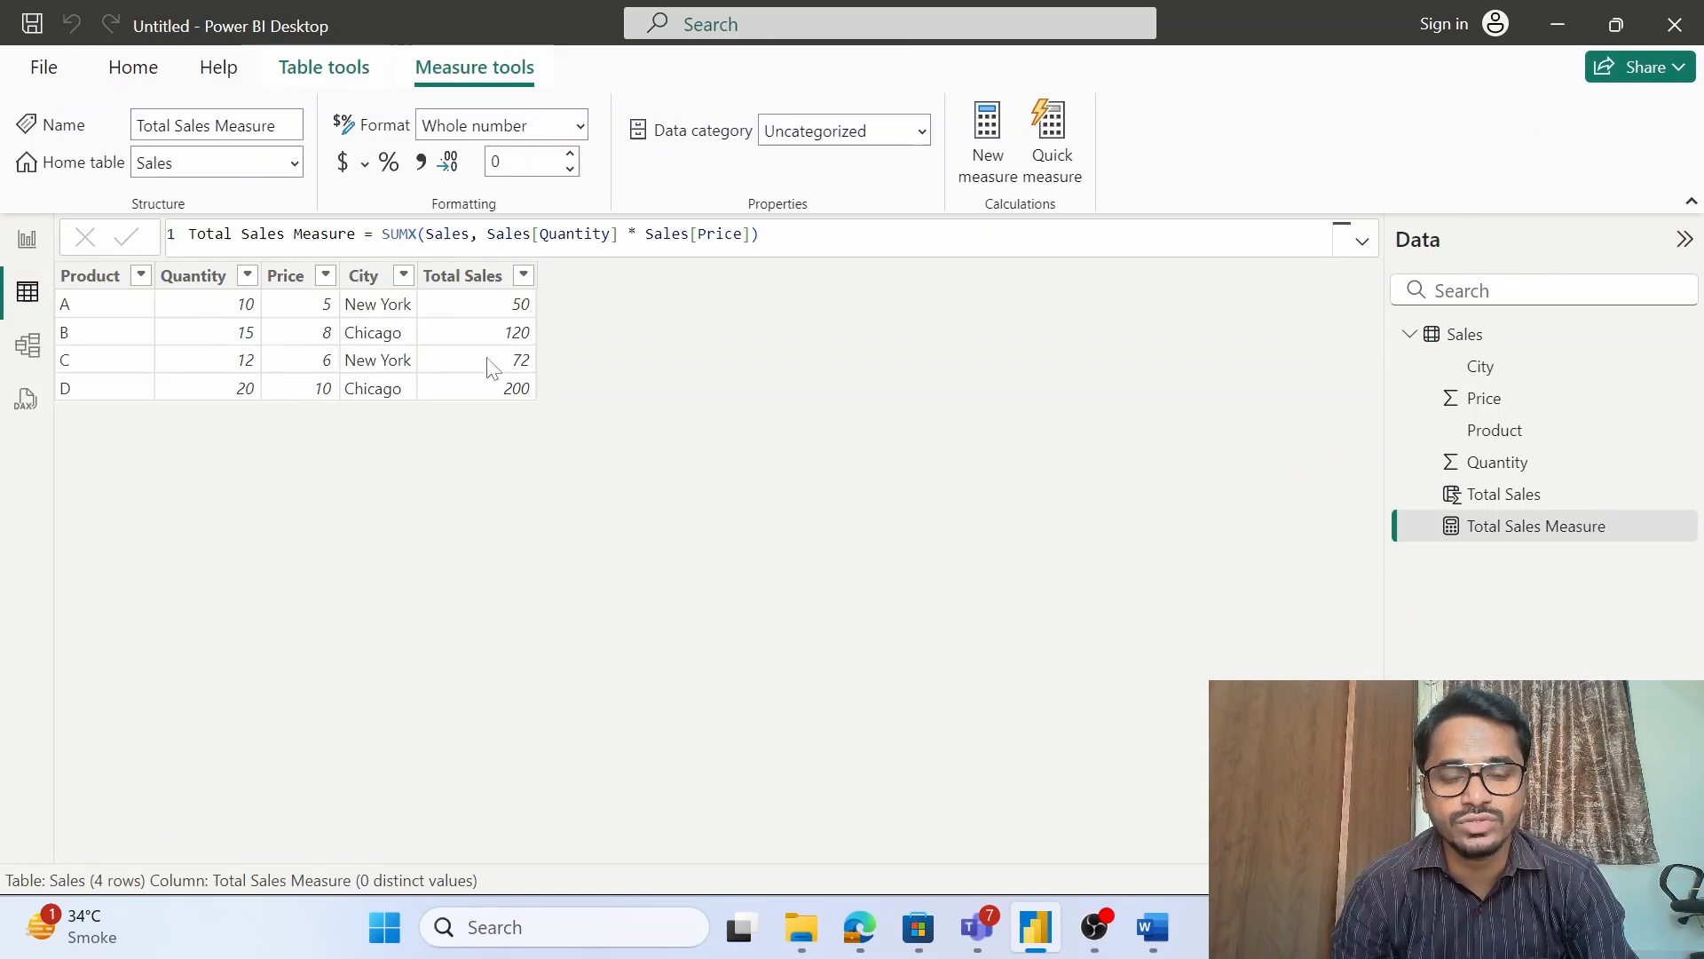
mouse_move(107, 309)
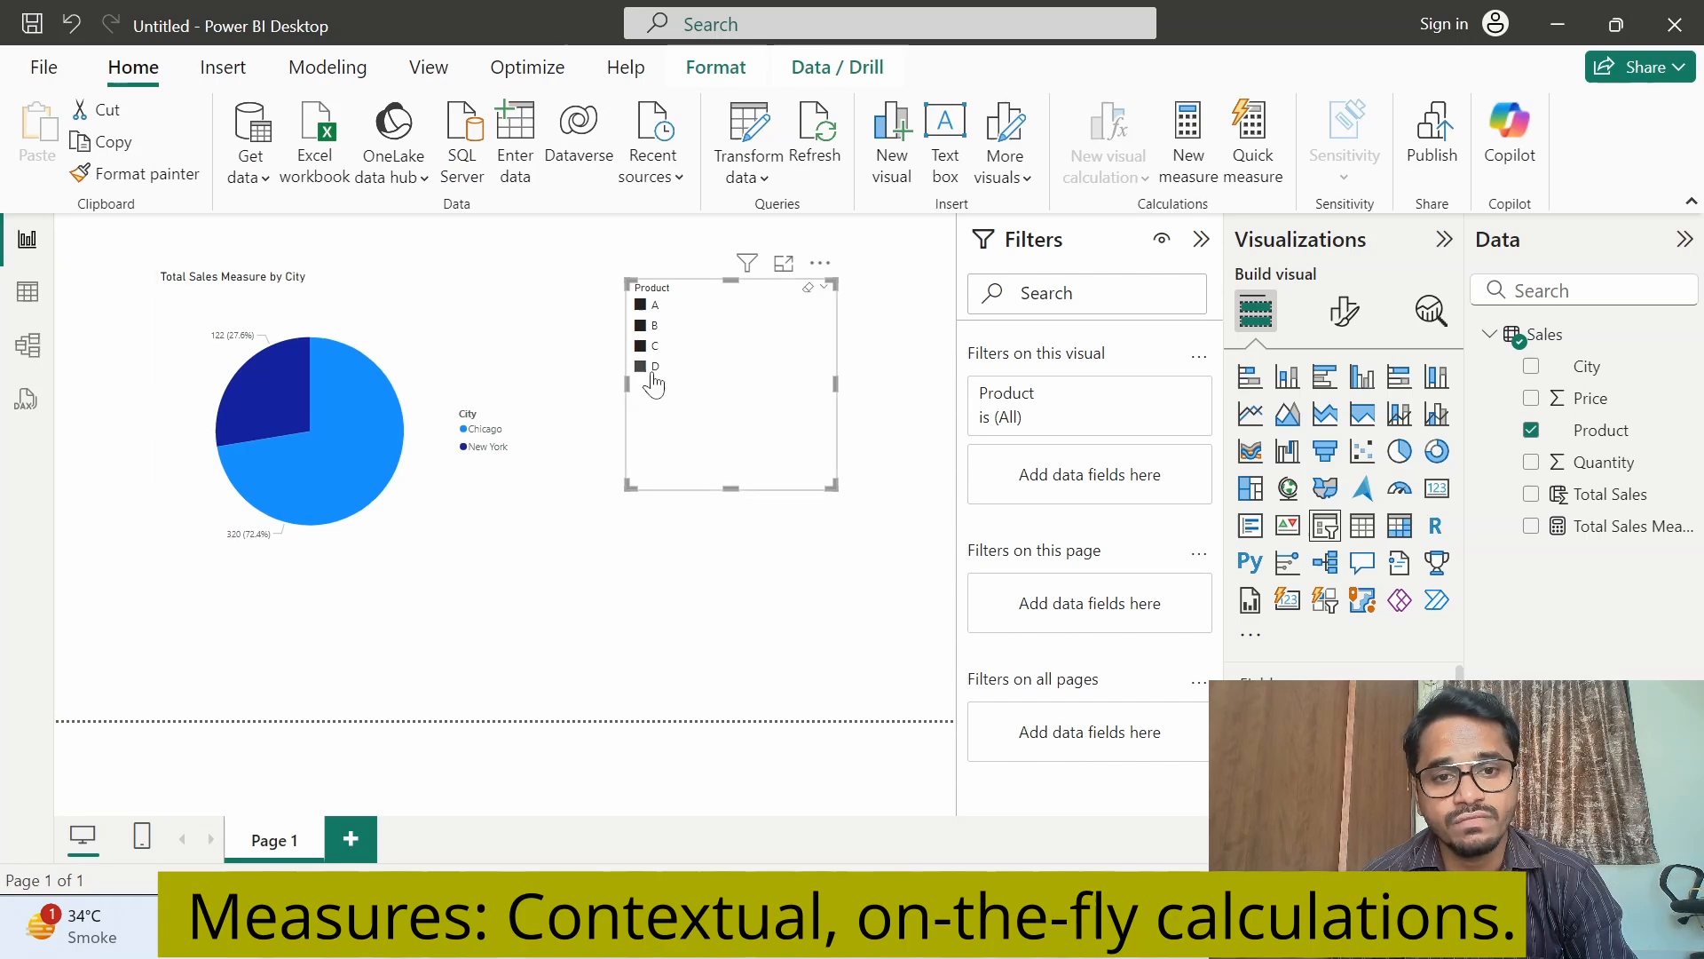
mouse_move(643, 387)
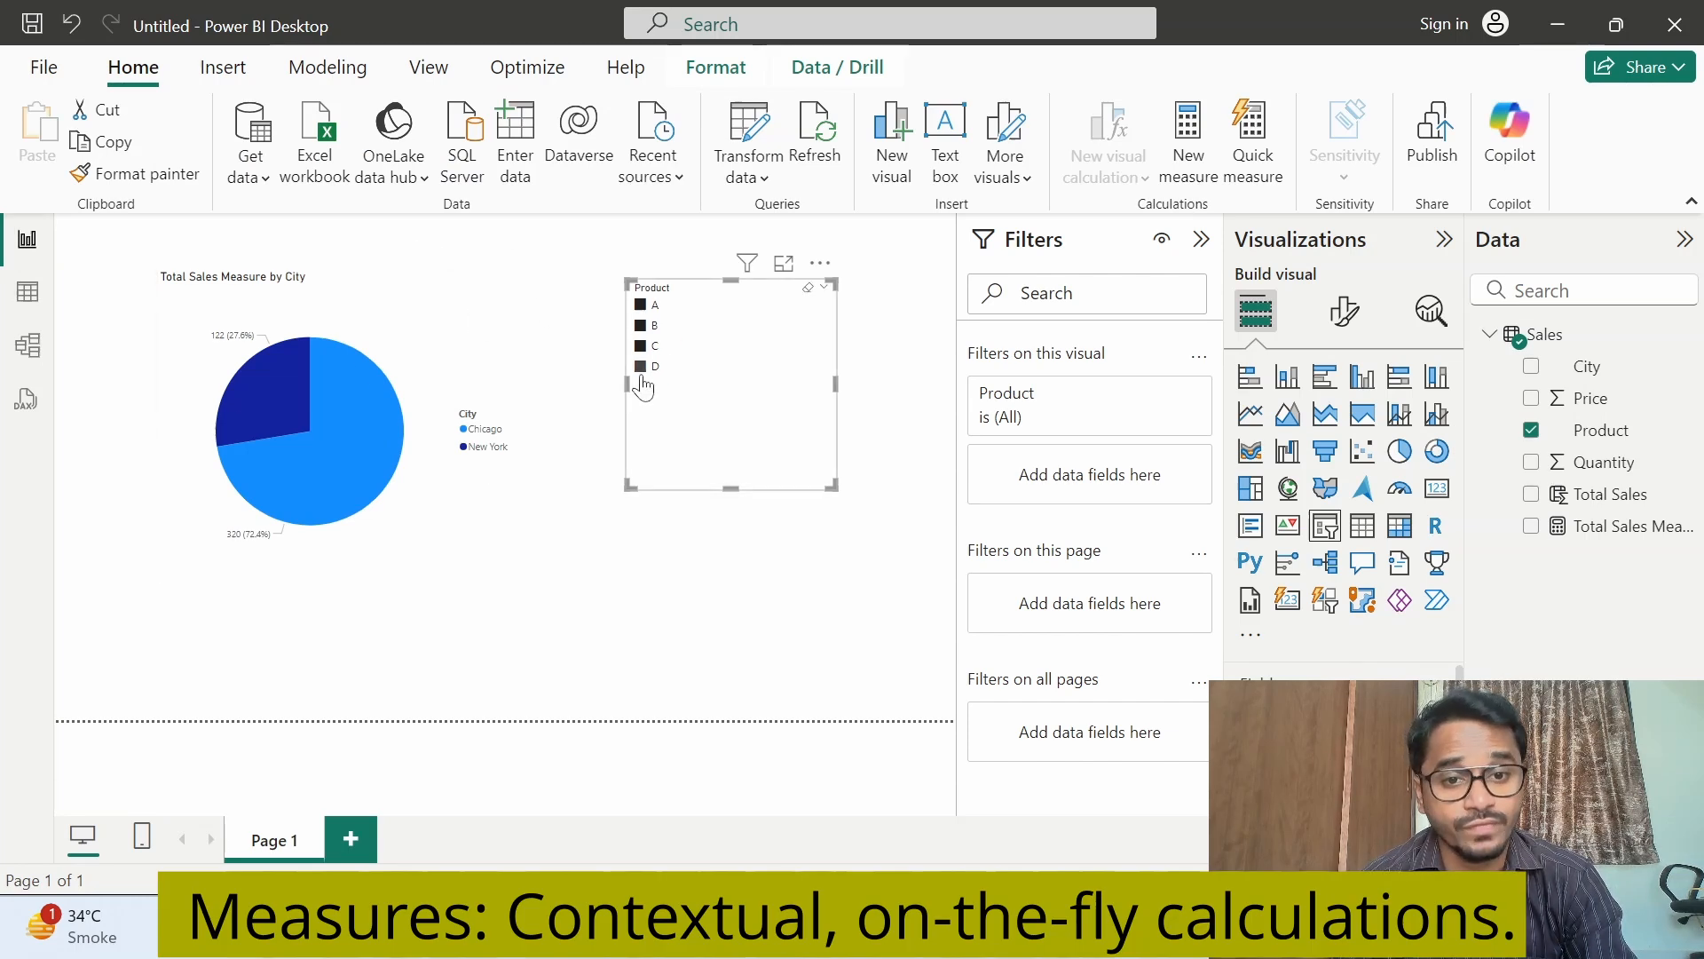
click(641, 347)
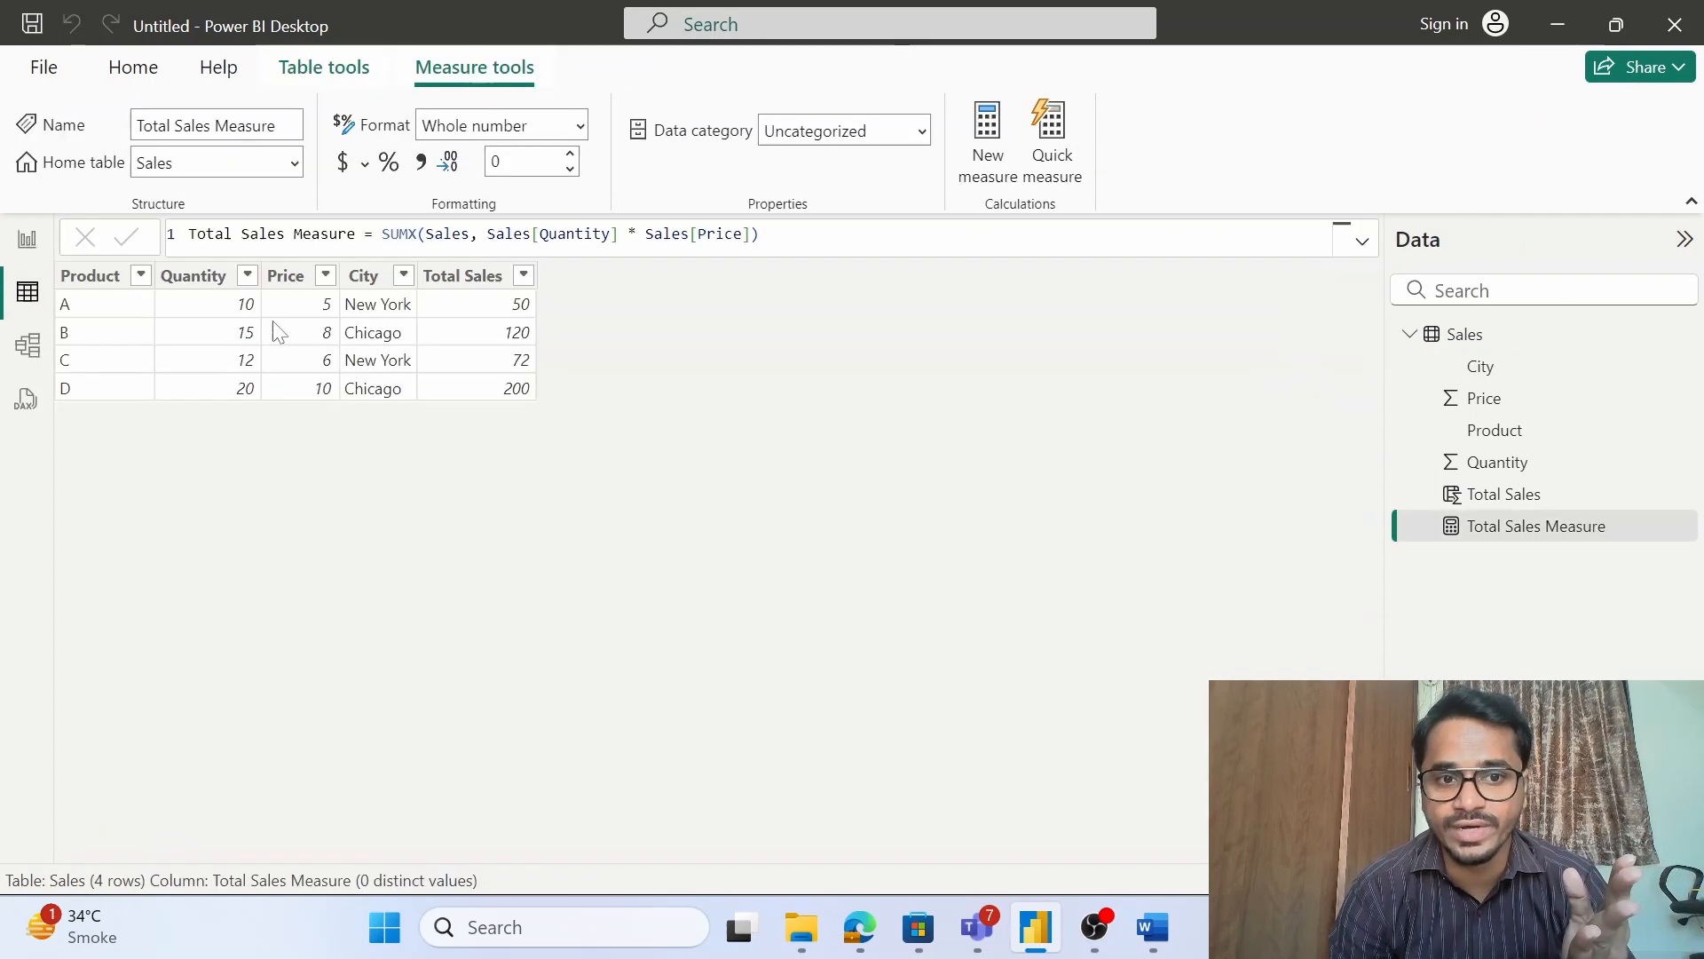
mouse_move(564, 327)
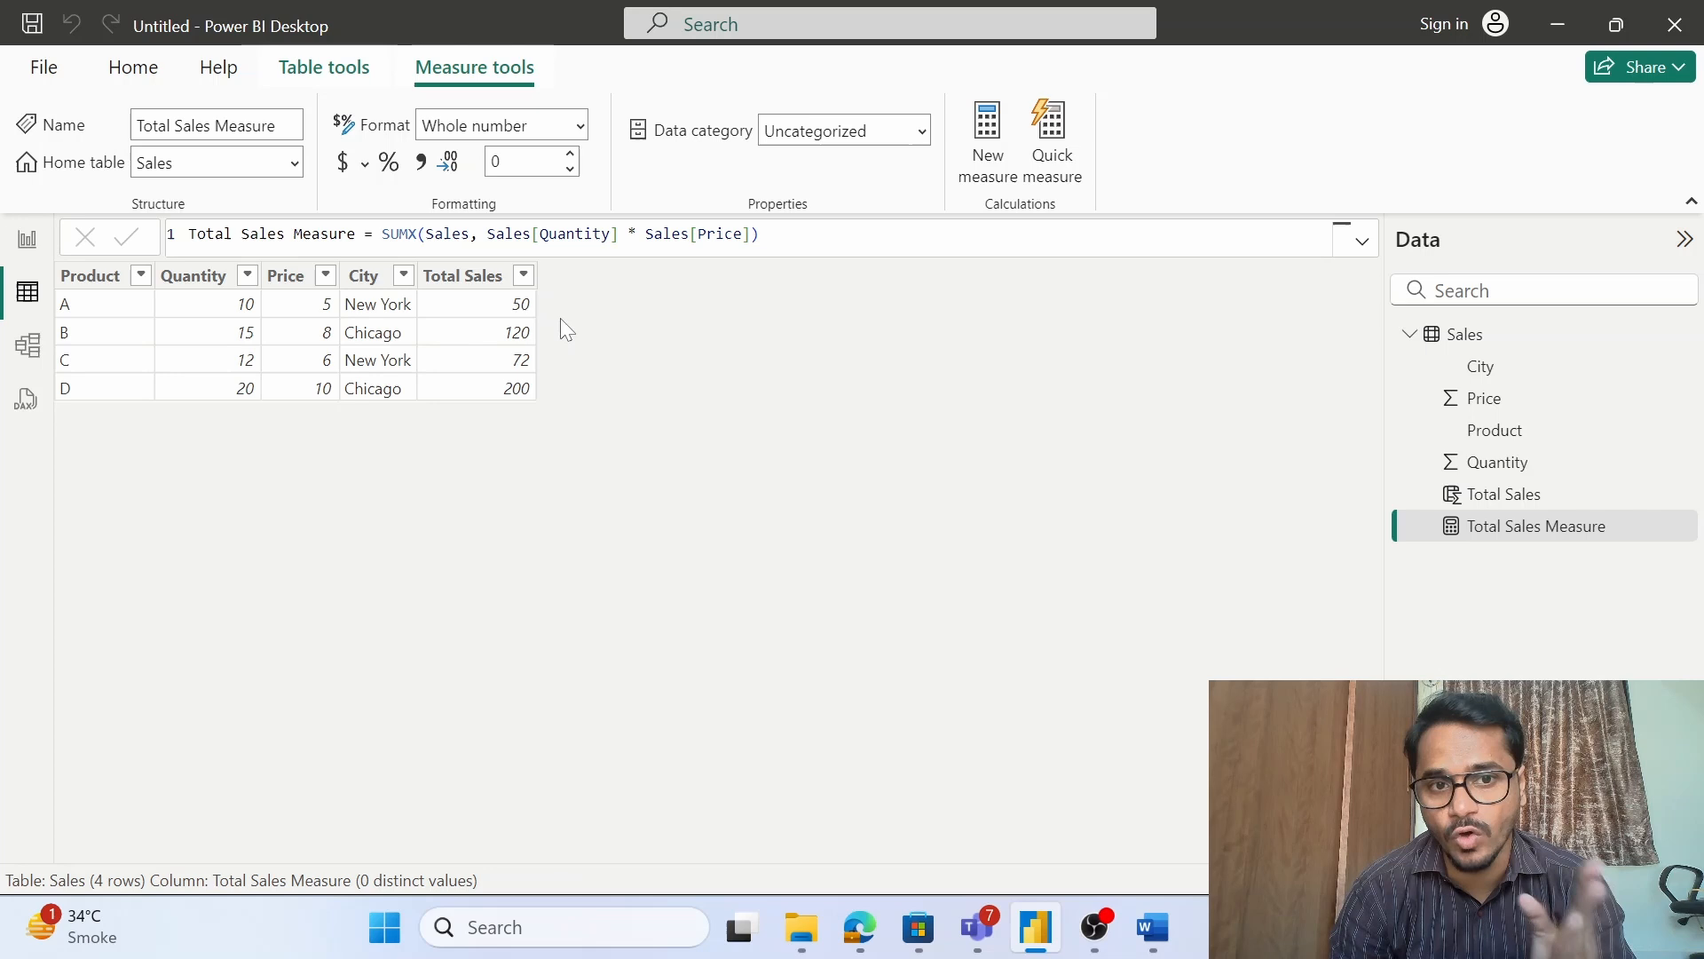
mouse_move(26, 240)
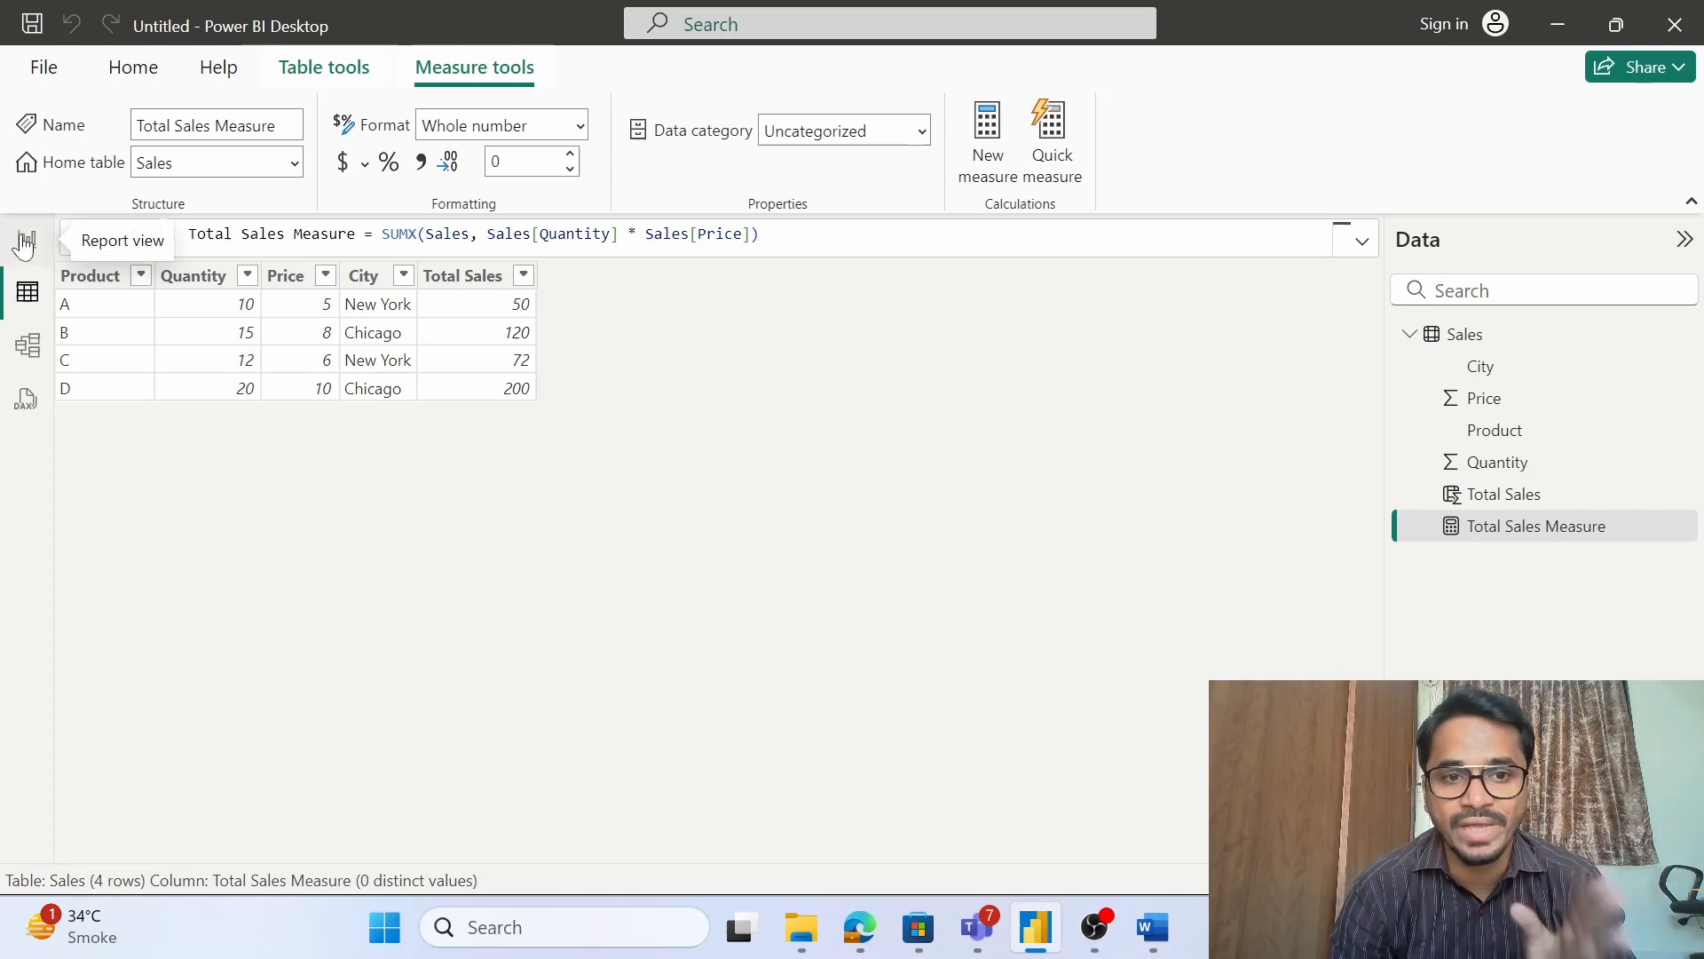